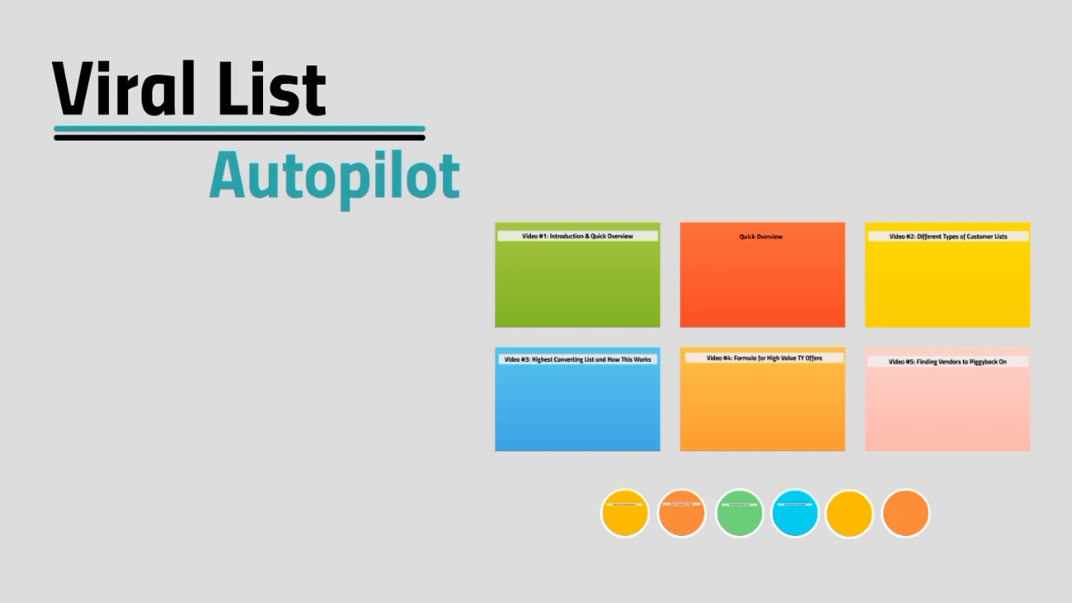
Step: Advance the presentation to the green 'Video #1: Introduction & Quick Overview' frame
click(577, 276)
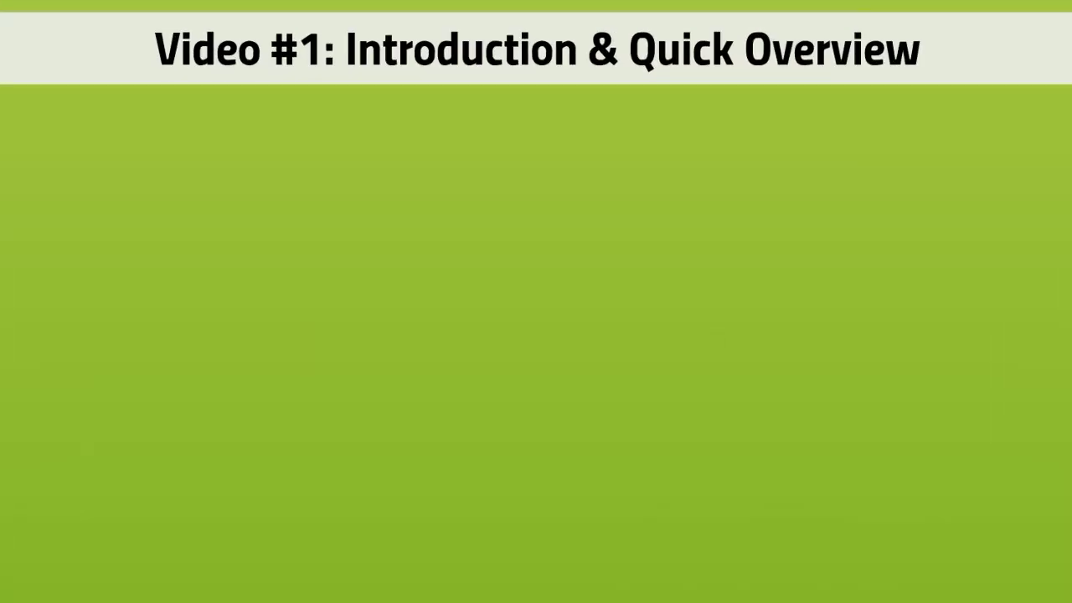